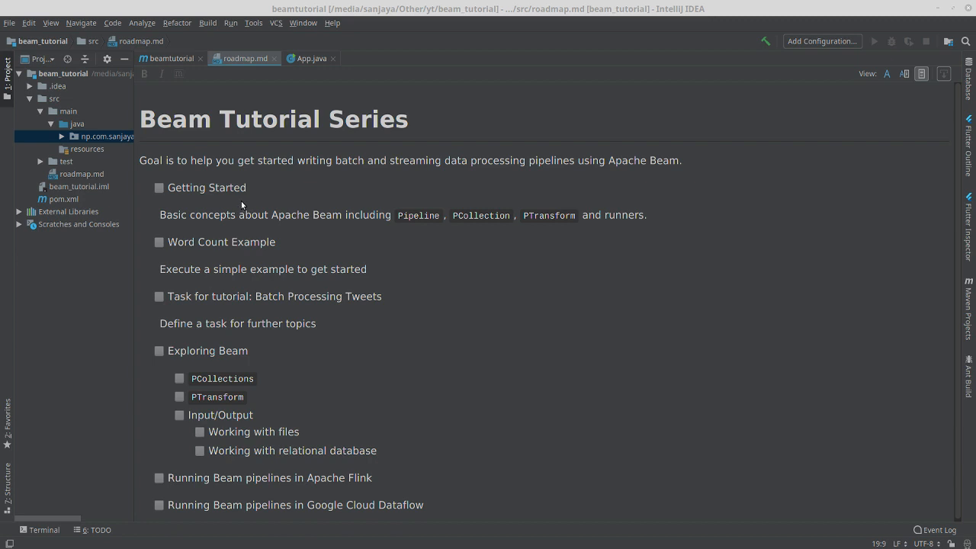
{"action": "mouse_move", "coordinate": [171, 187]}
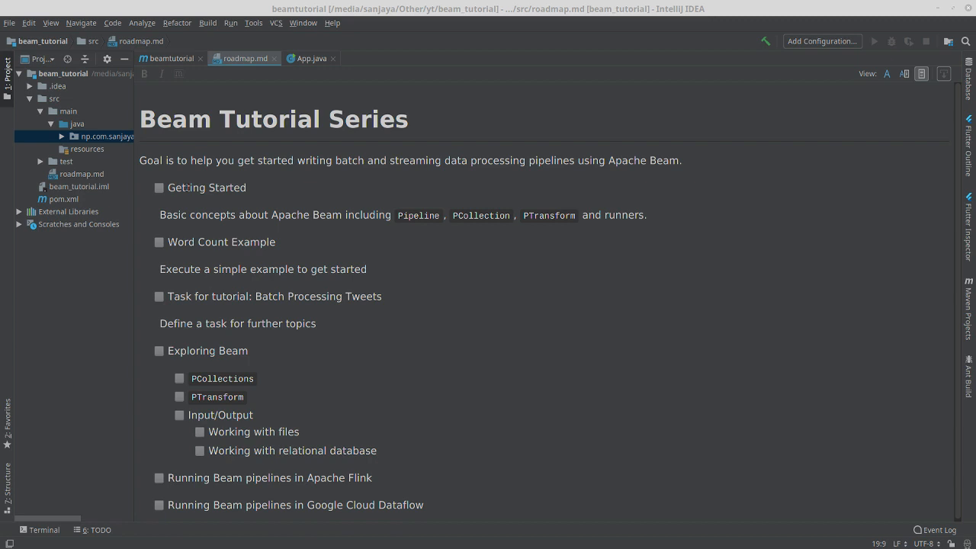
{"action": "mouse_move", "coordinate": [460, 214]}
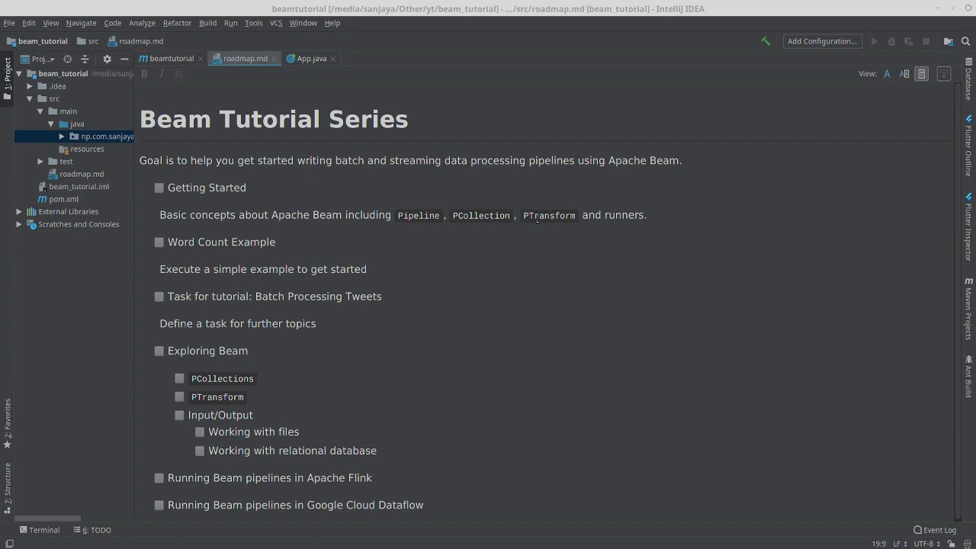
{"action": "mouse_move", "coordinate": [629, 226]}
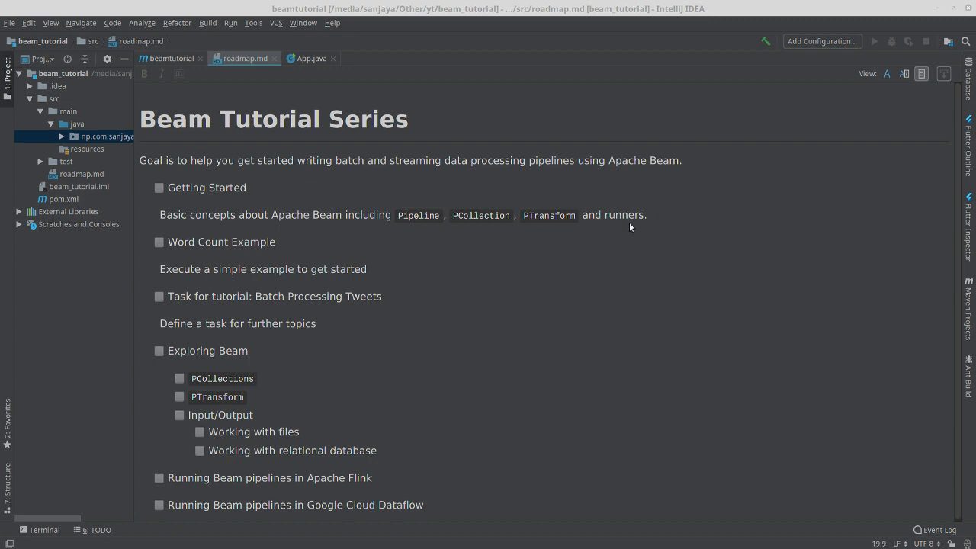
{"action": "mouse_move", "coordinate": [198, 244]}
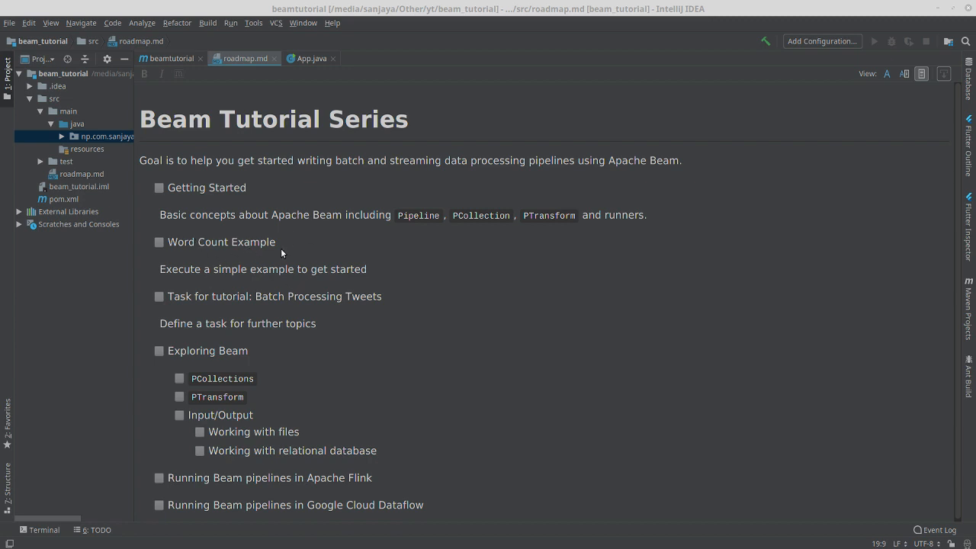
{"action": "mouse_move", "coordinate": [285, 265]}
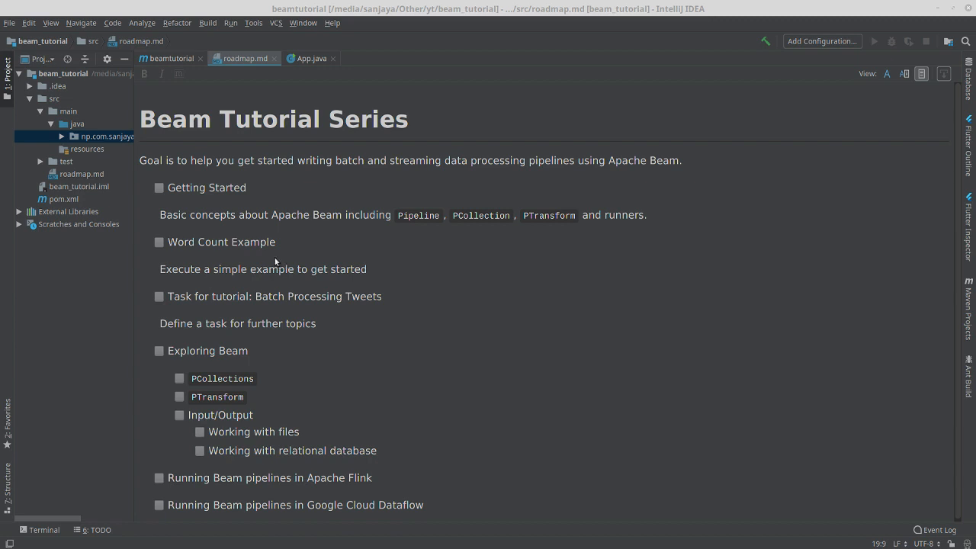
{"action": "mouse_move", "coordinate": [181, 296]}
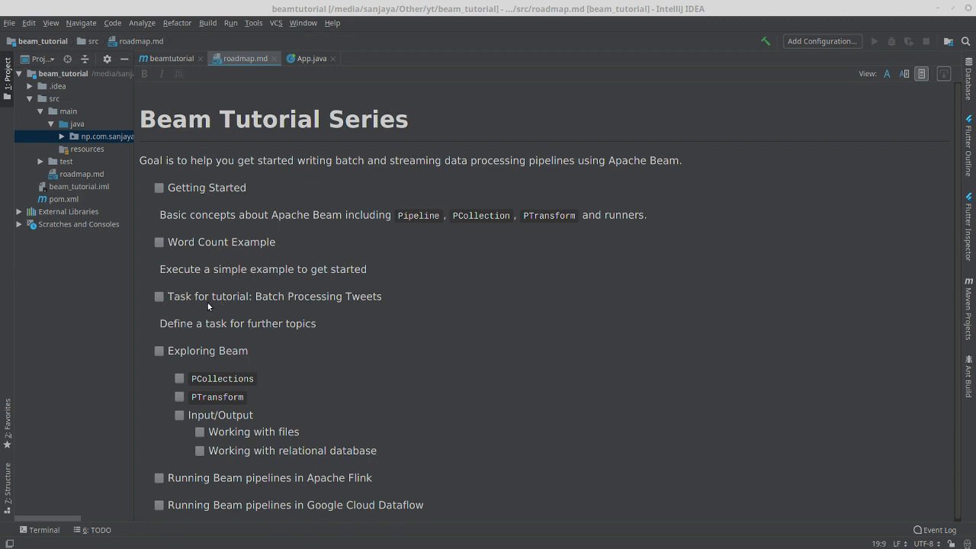
{"action": "mouse_move", "coordinate": [313, 293]}
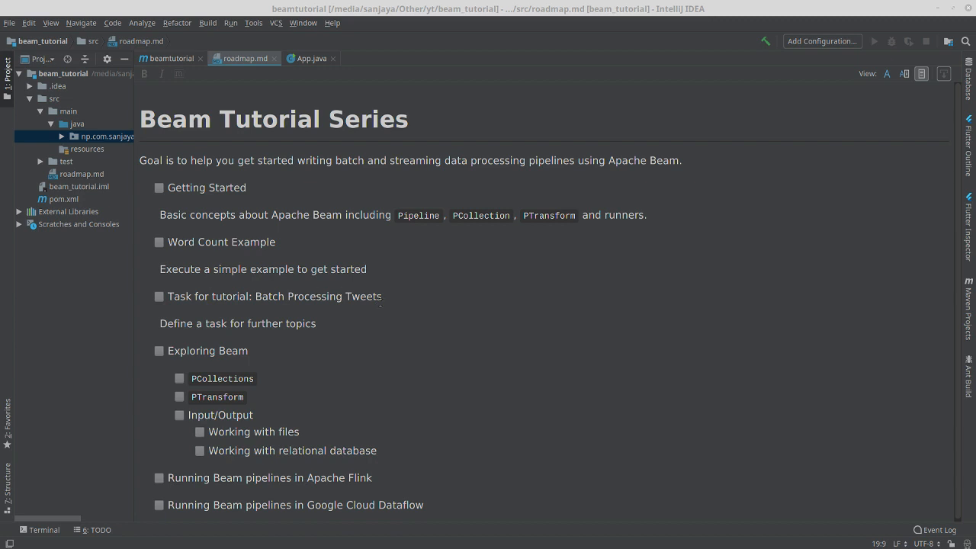
Highlight the words 'Batch Processing' in the roadmap preview's tutorial task item.
{"action": "left_click", "coordinate": [254, 296]}
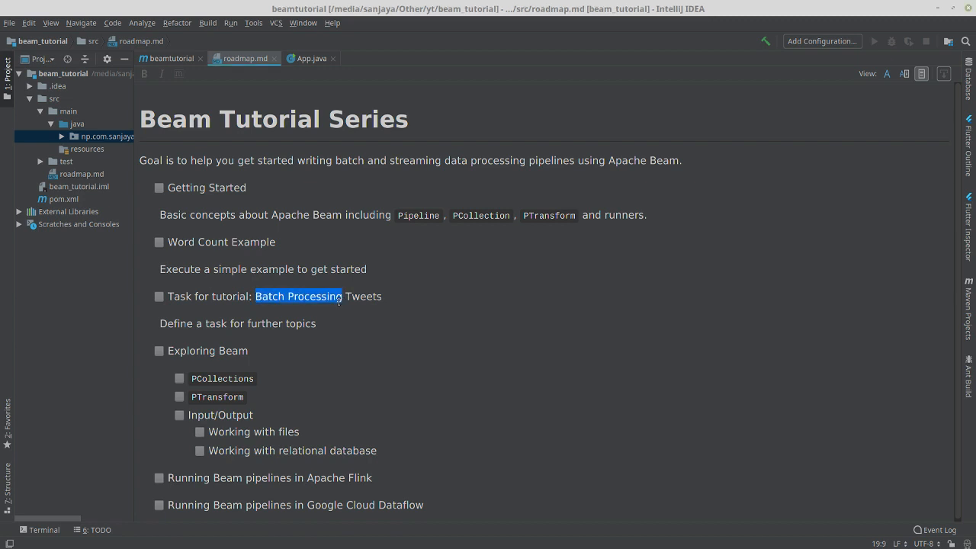
{"action": "mouse_move", "coordinate": [334, 281]}
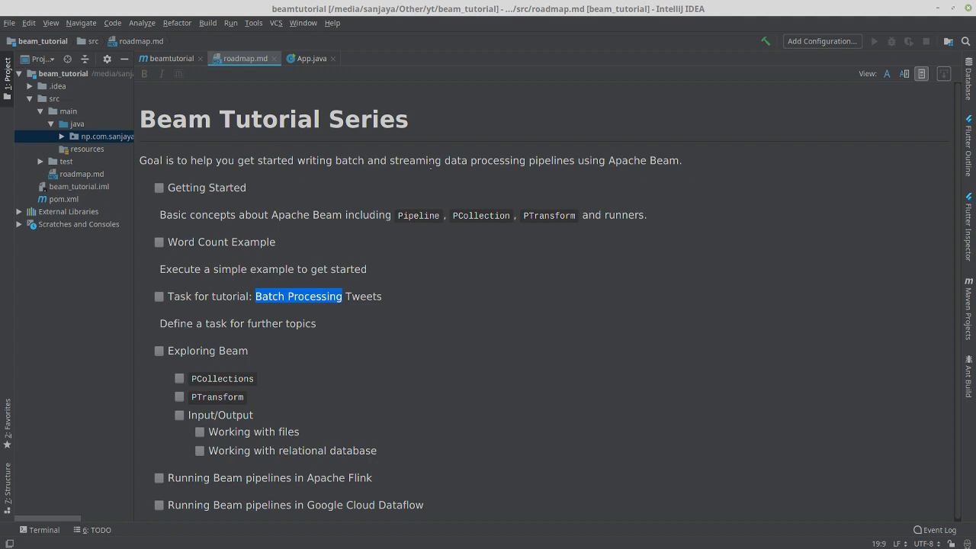
{"action": "mouse_move", "coordinate": [420, 159]}
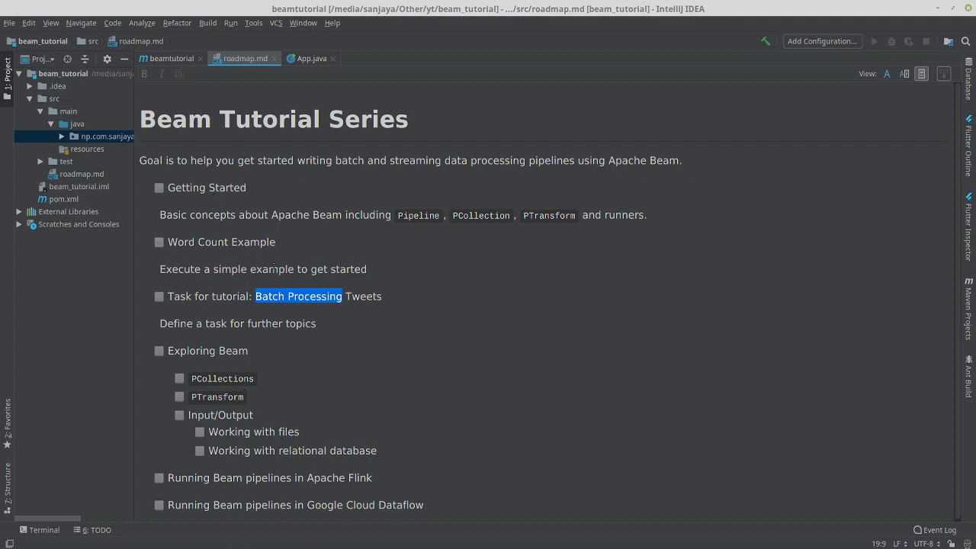
{"action": "mouse_move", "coordinate": [329, 319]}
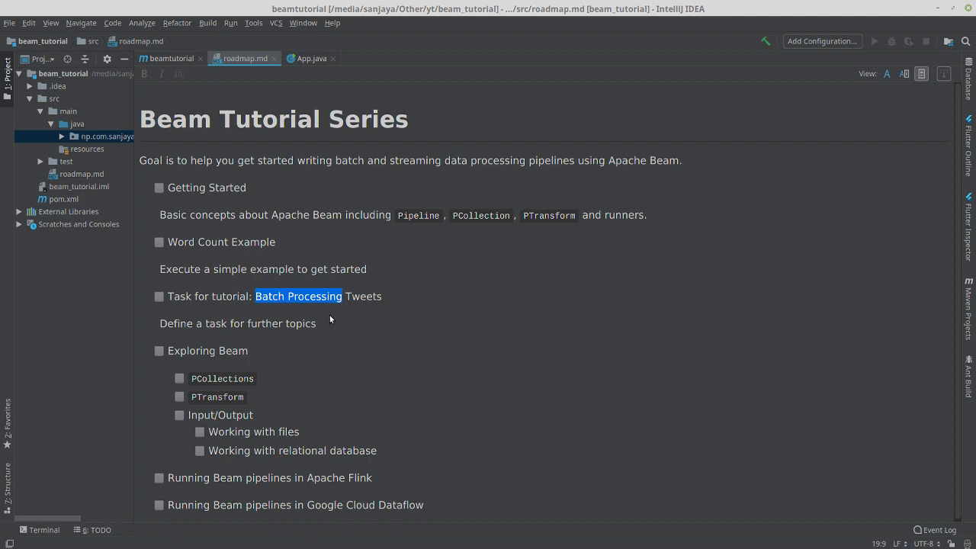
{"action": "mouse_move", "coordinate": [279, 314]}
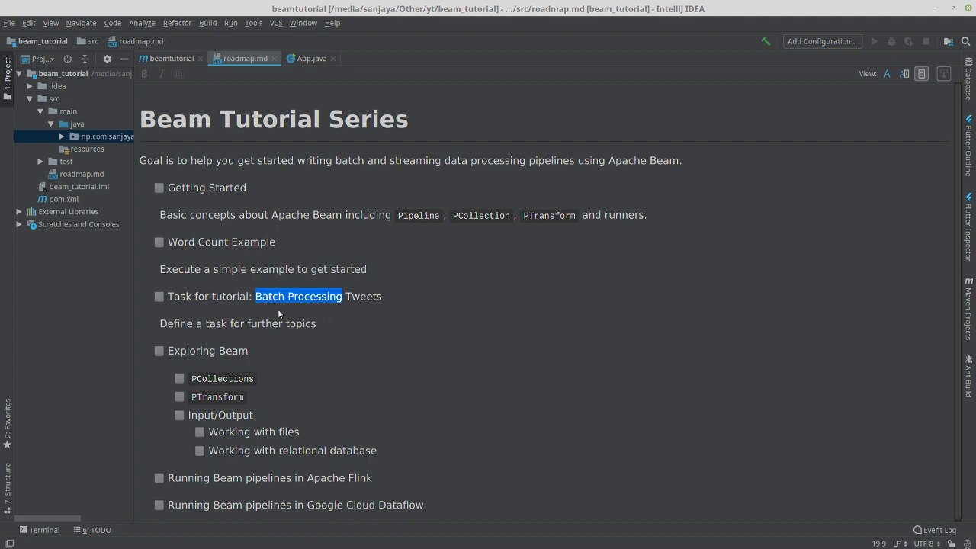
{"action": "mouse_move", "coordinate": [320, 308]}
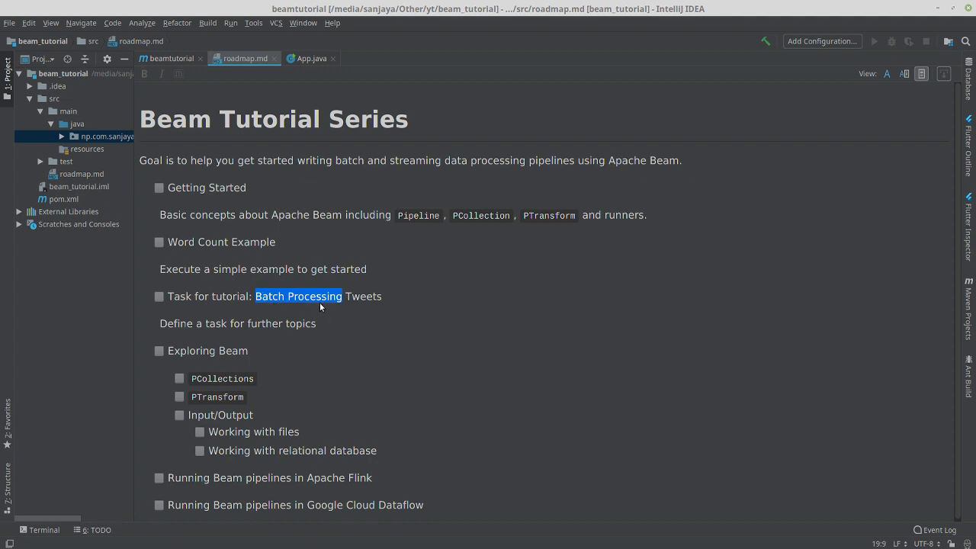
{"action": "mouse_move", "coordinate": [490, 122]}
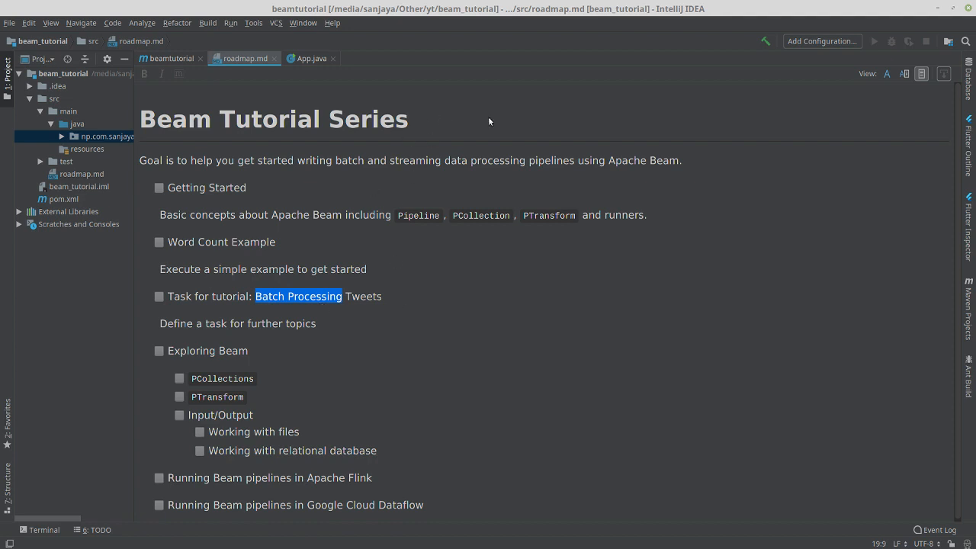
{"action": "mouse_move", "coordinate": [372, 311]}
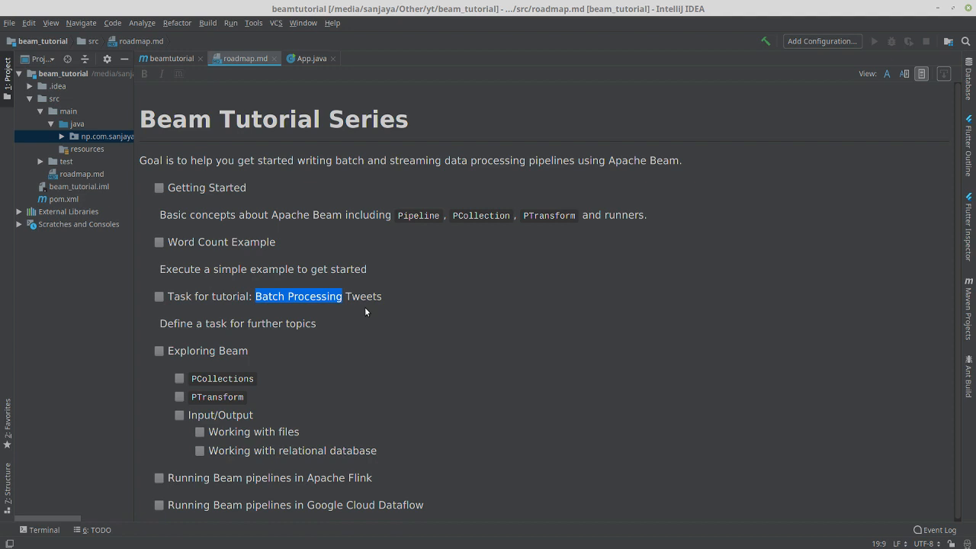
{"action": "mouse_move", "coordinate": [262, 366]}
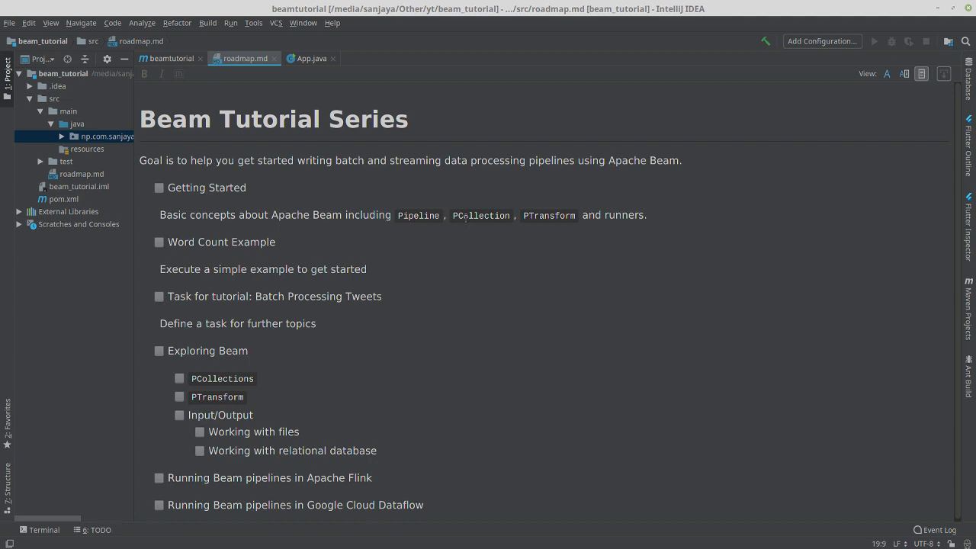
{"action": "mouse_move", "coordinate": [216, 362]}
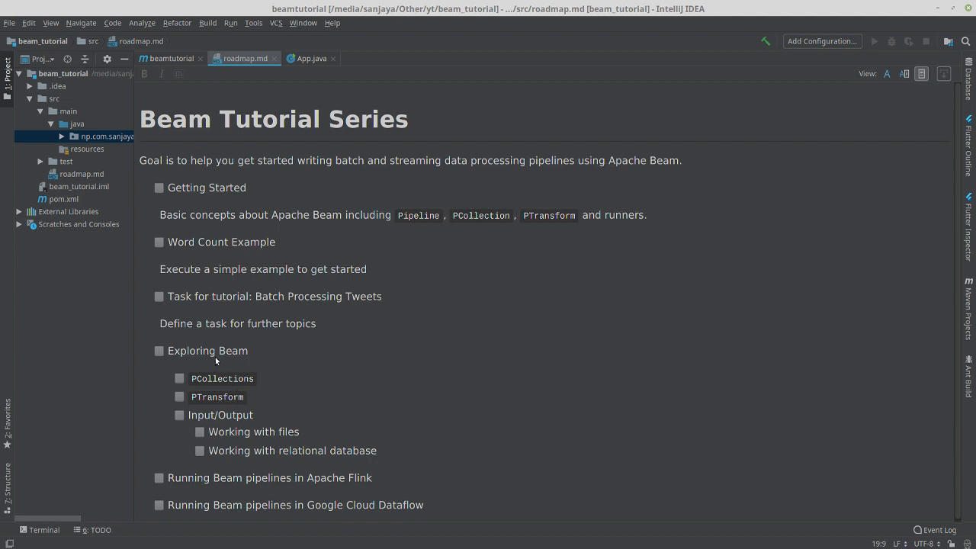
{"action": "mouse_move", "coordinate": [216, 372]}
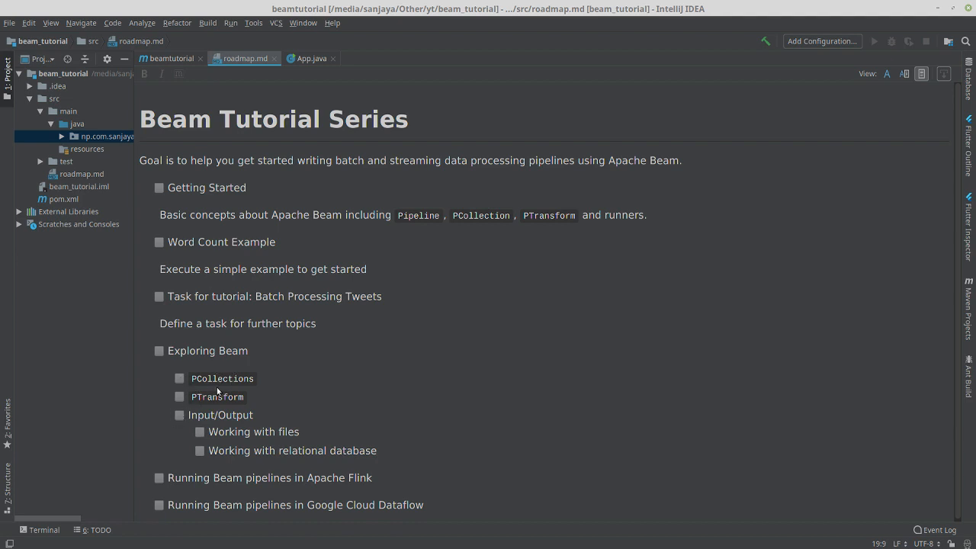
{"action": "mouse_move", "coordinate": [221, 393]}
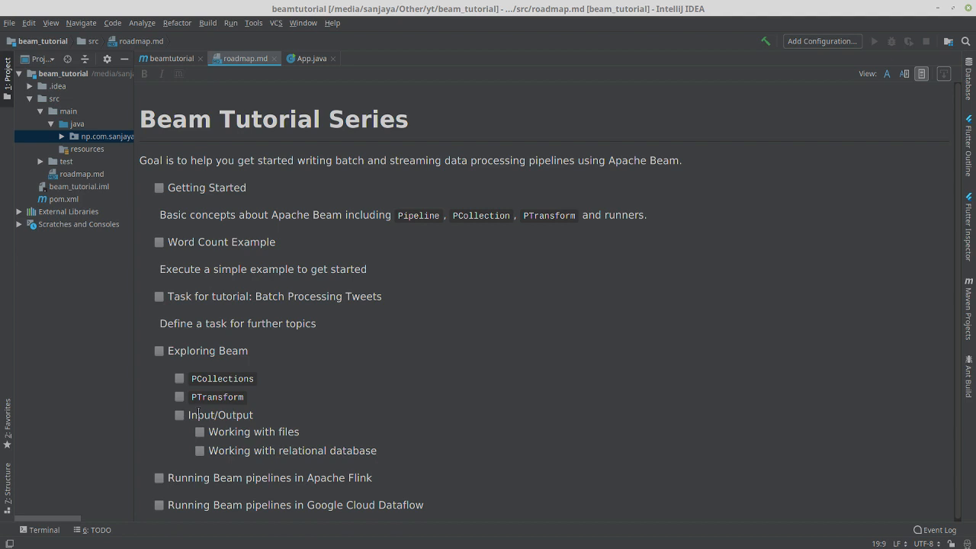
{"action": "mouse_move", "coordinate": [195, 410]}
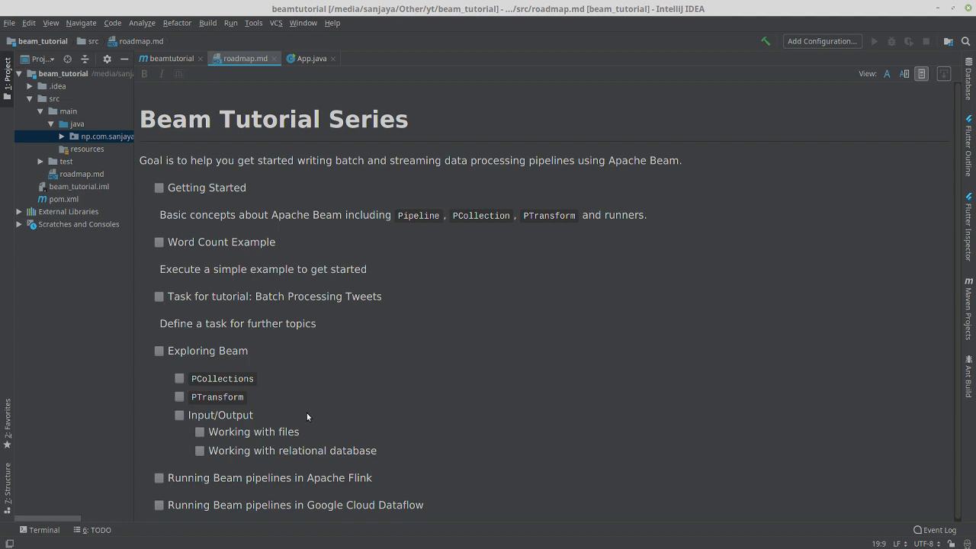
{"action": "mouse_move", "coordinate": [286, 173]}
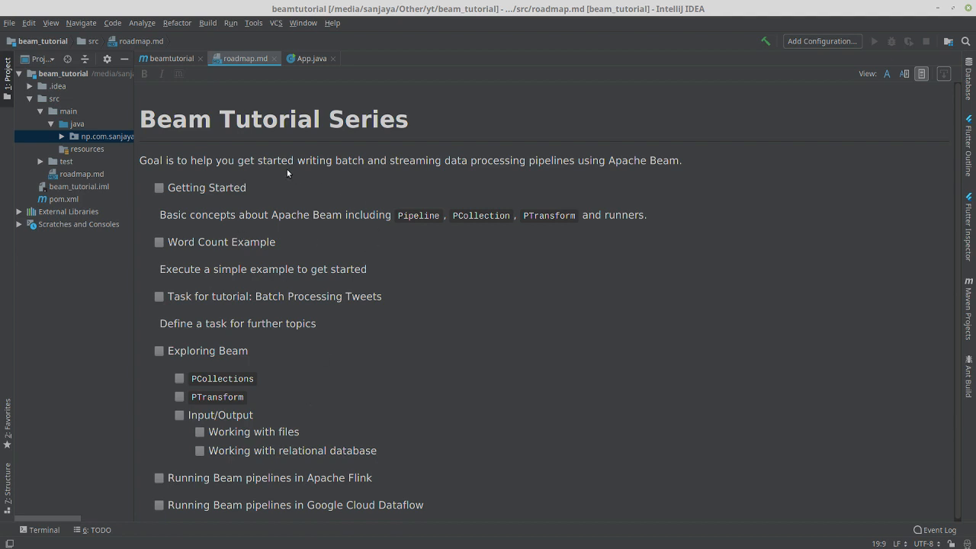
{"action": "mouse_move", "coordinate": [363, 378]}
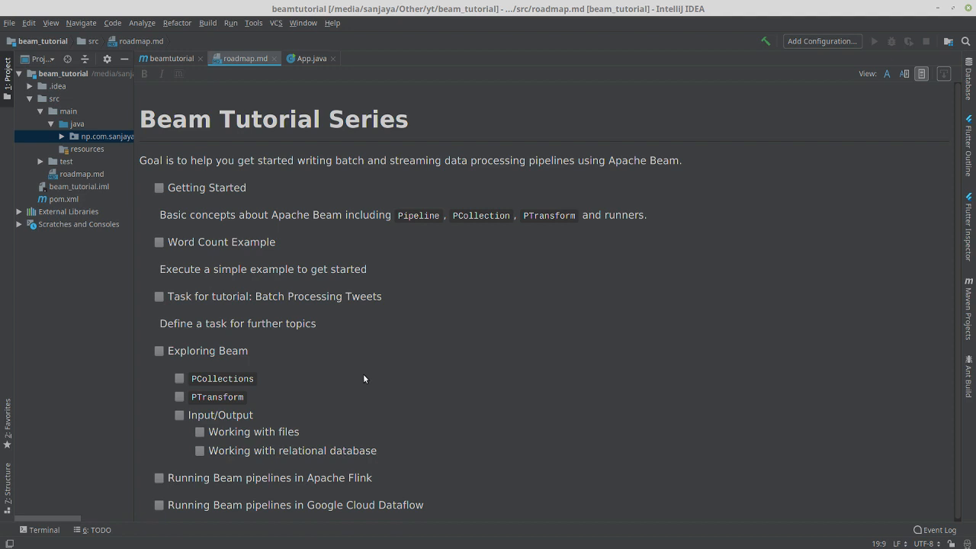
{"action": "mouse_move", "coordinate": [375, 366]}
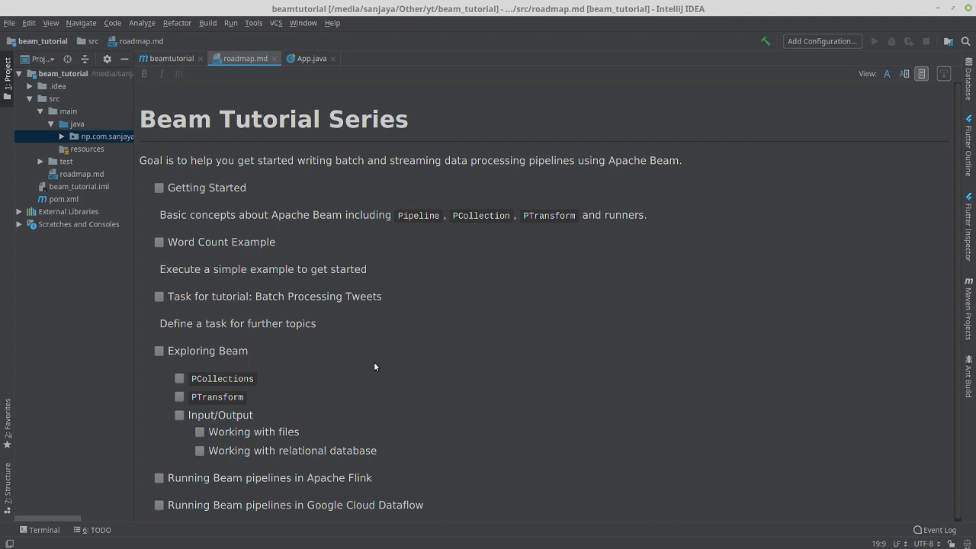